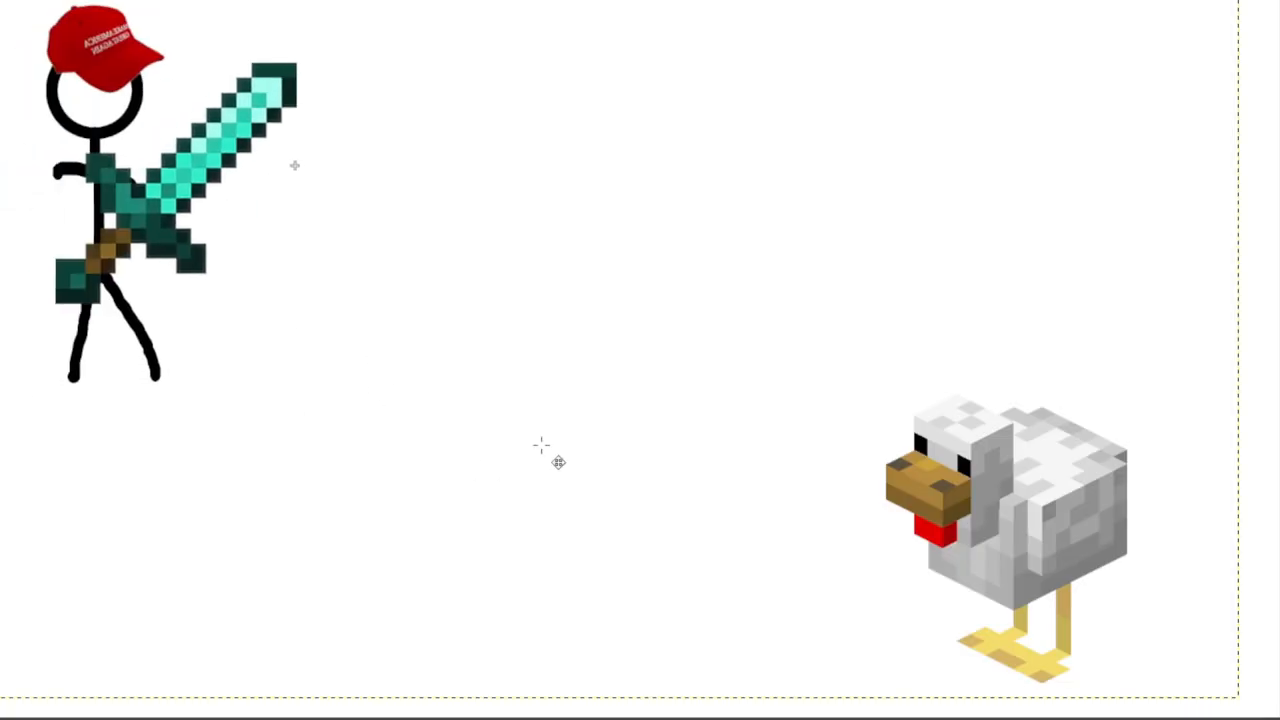
Drag the stick figure layer from the top-left toward the canvas centre, nearer the chicken
{"action": "left_click_drag", "start_coordinate": [120, 200], "coordinate": [445, 310]}
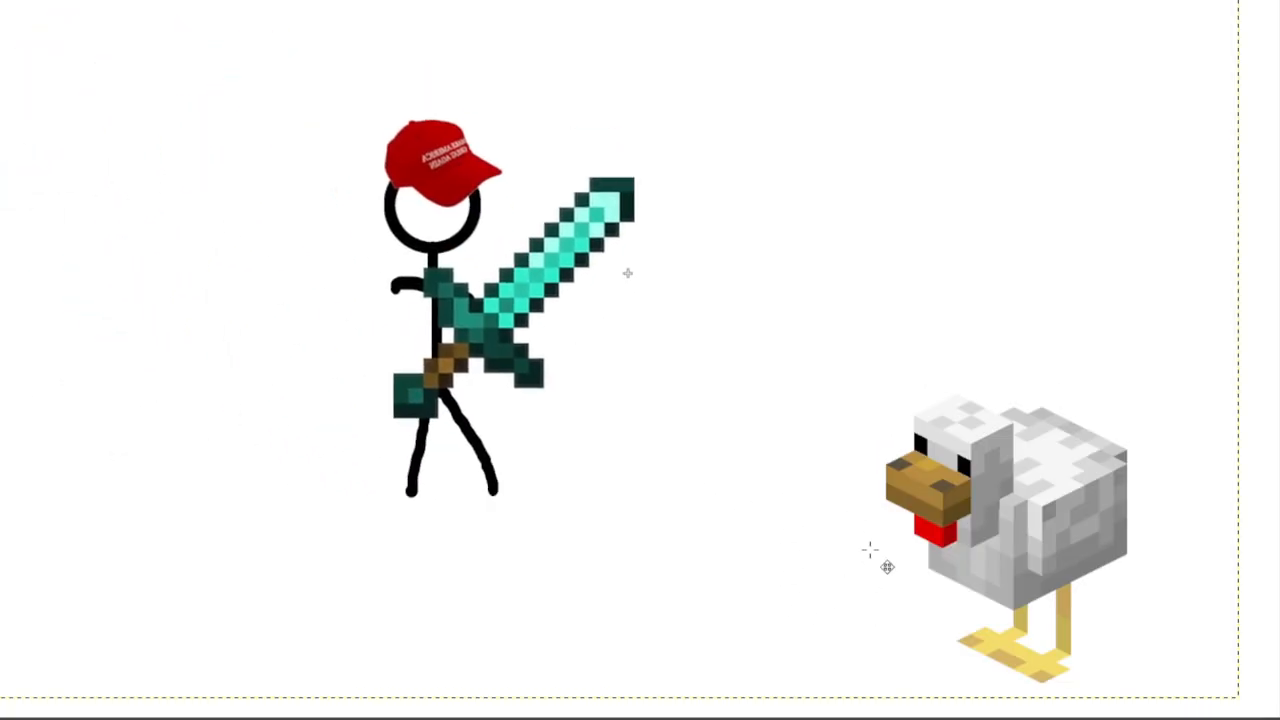